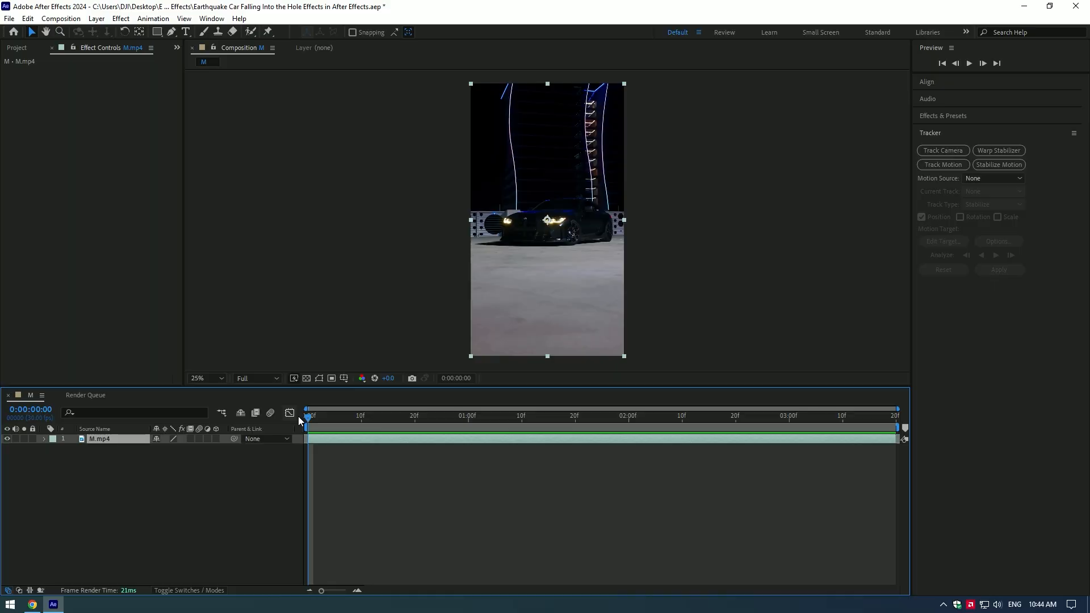
# - Camera-track the car clip, then create Track Null 1 and a 3D Tracker Camera from ground points
pyautogui.click(564, 416)
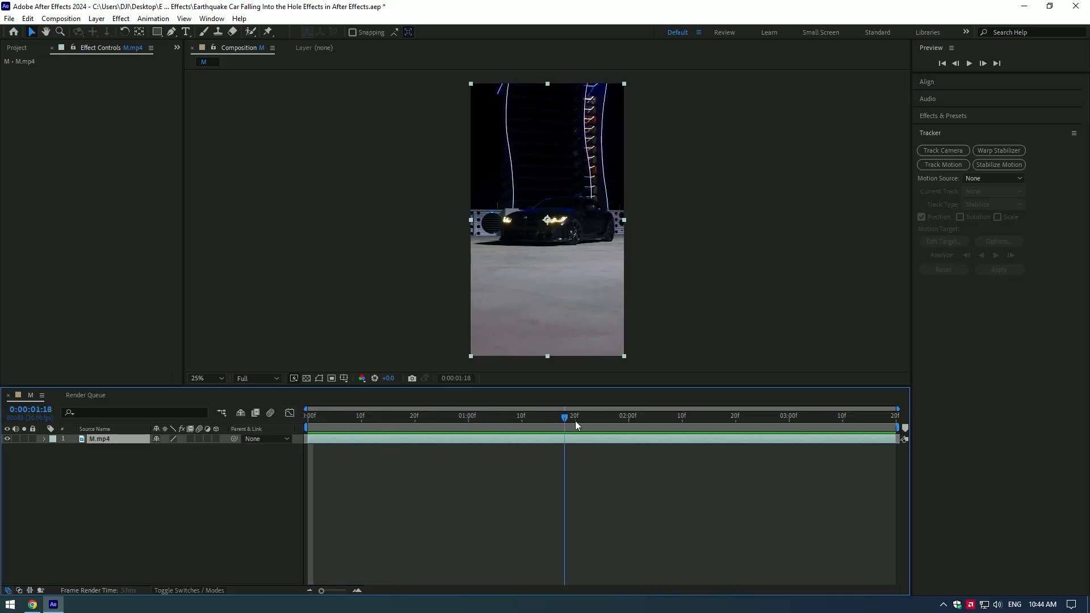
pyautogui.click(788, 415)
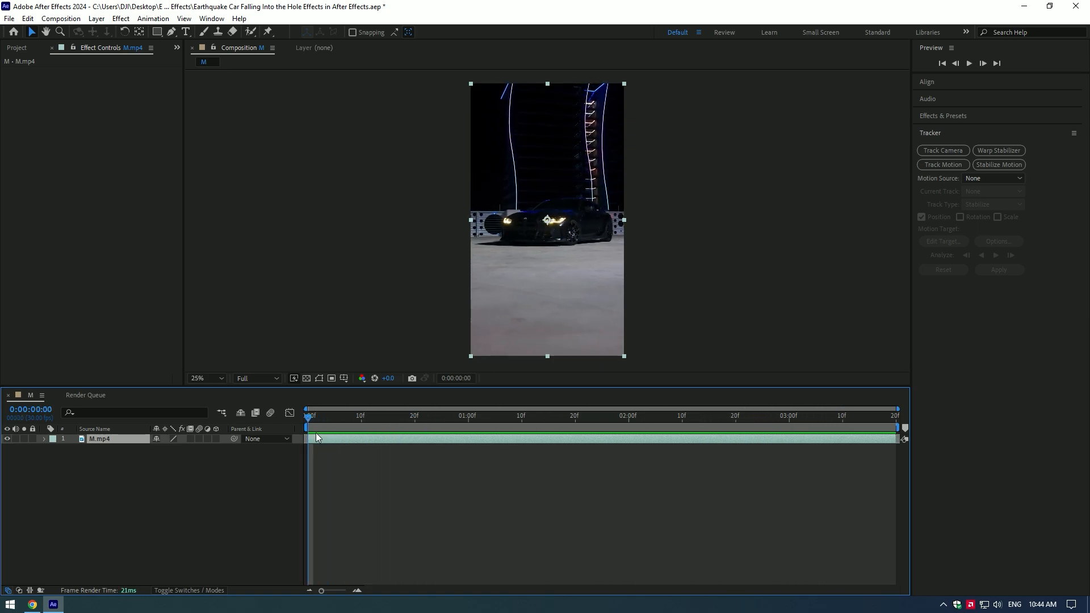
pyautogui.click(942, 150)
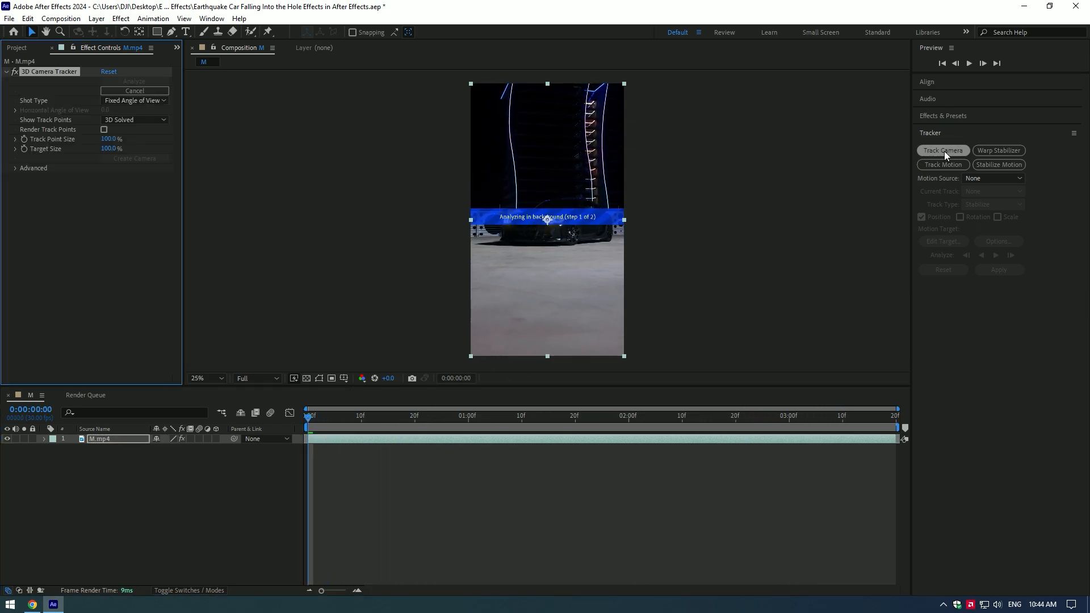
pyautogui.click(33, 168)
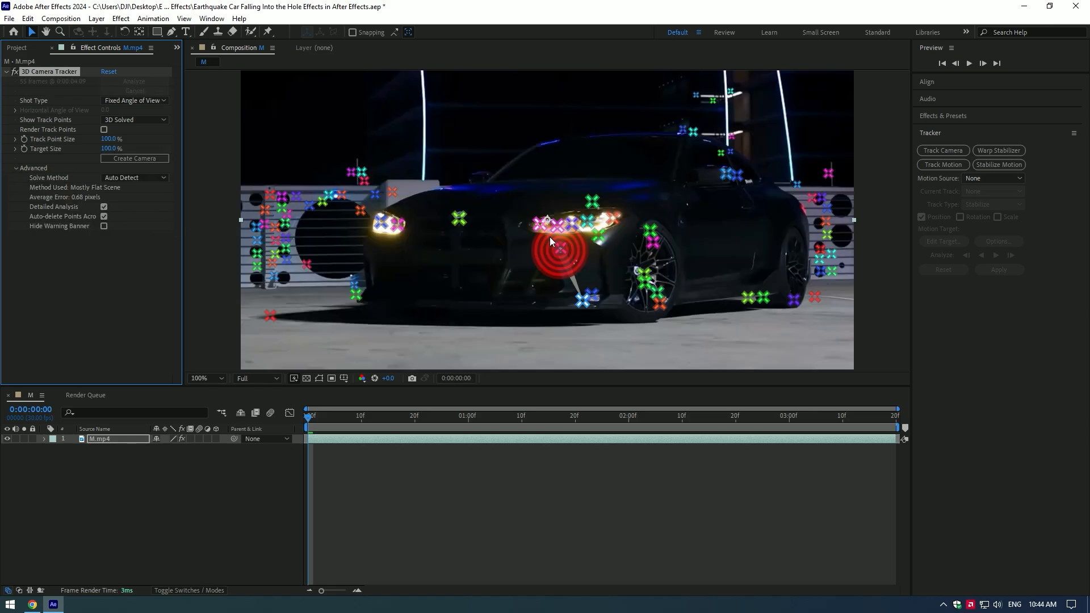
pyautogui.rightClick(550, 241)
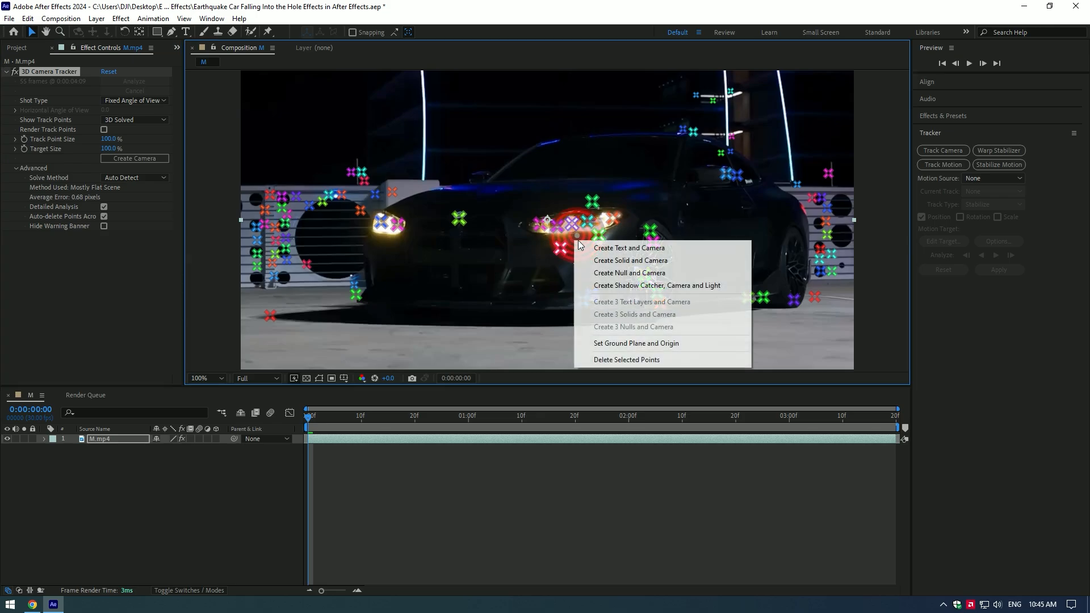
pyautogui.click(630, 272)
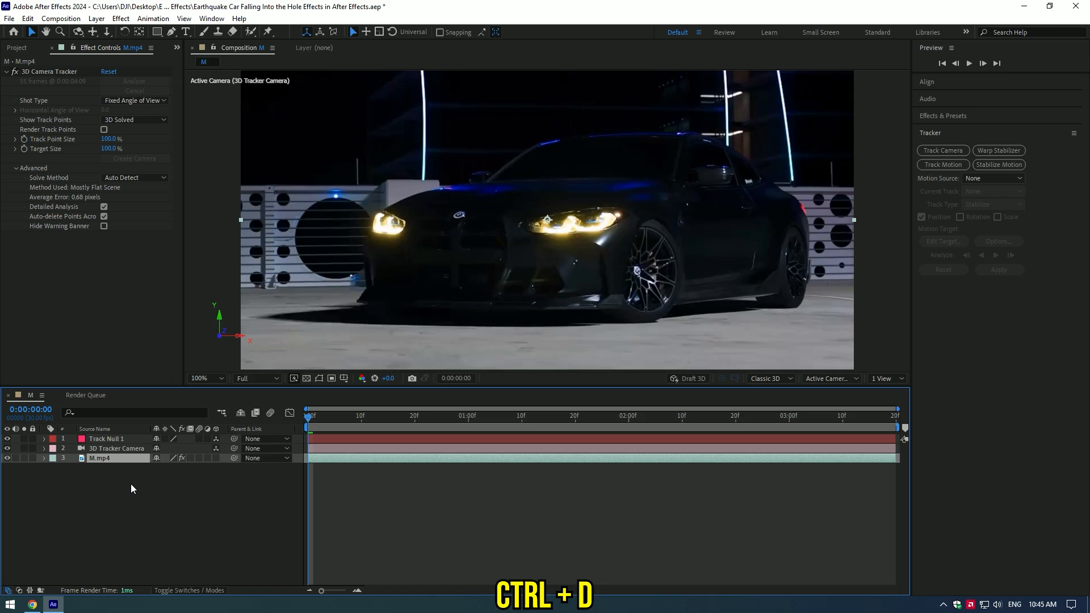
# - Duplicate the car clip, draw a Pen mask around the car, track it forward, and set it to Subtract
pyautogui.press('ctrl+d')
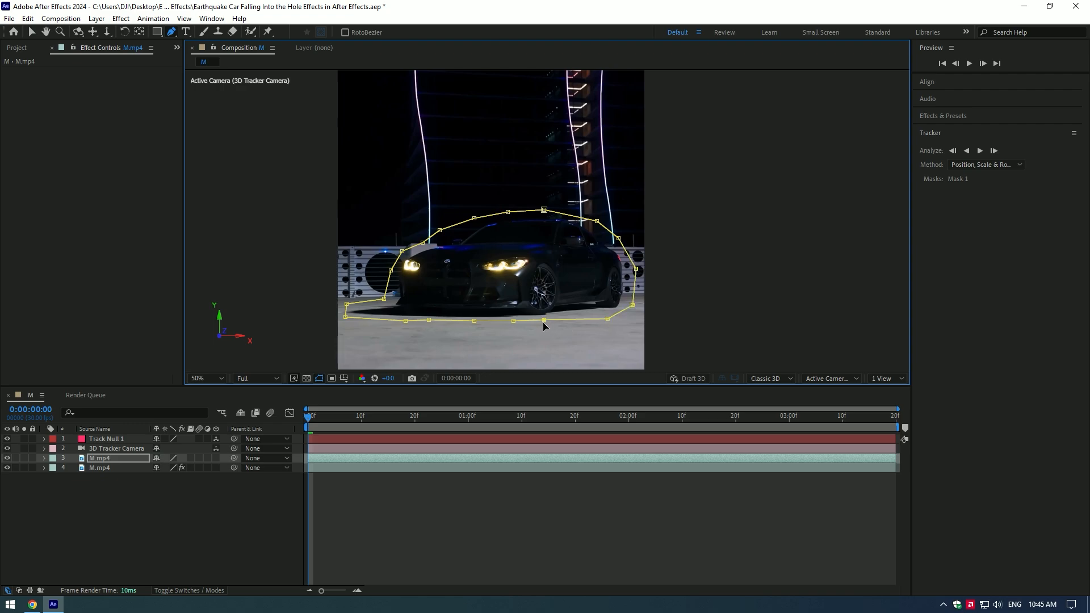
pyautogui.click(44, 457)
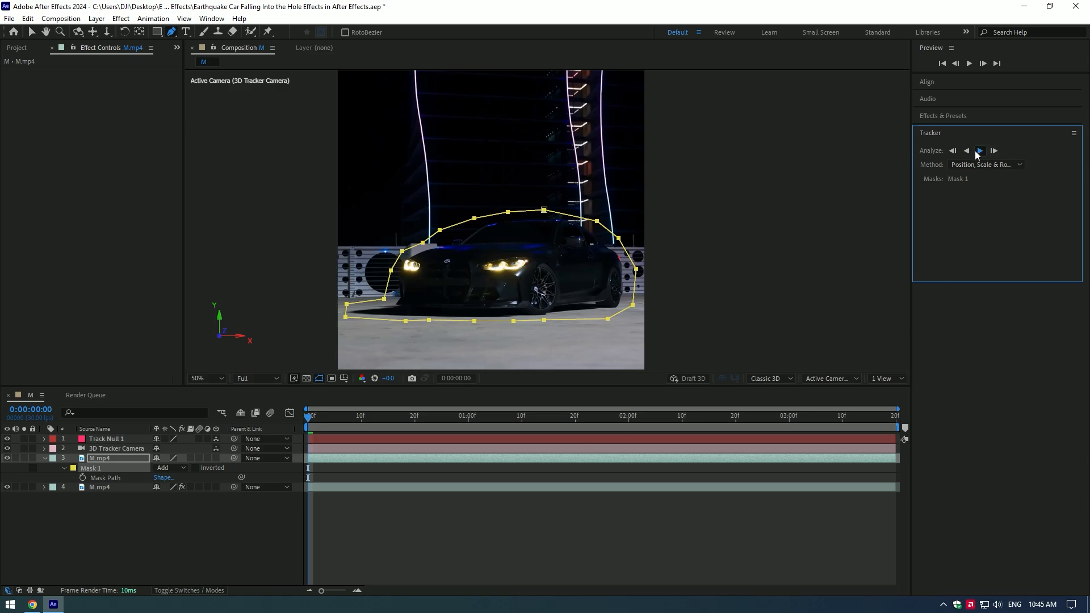
pyautogui.click(979, 150)
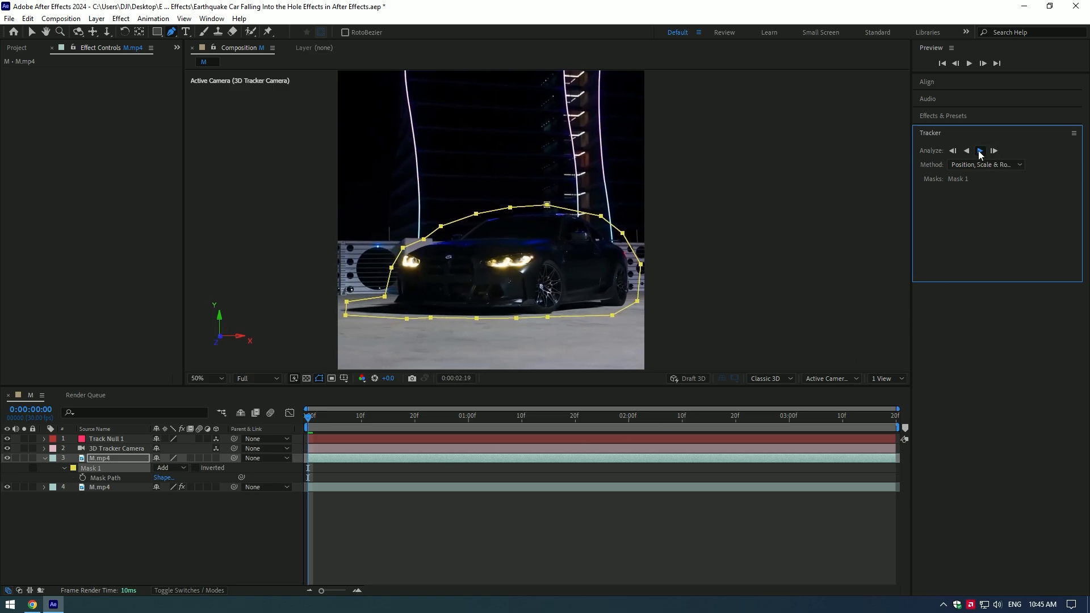
pyautogui.click(979, 151)
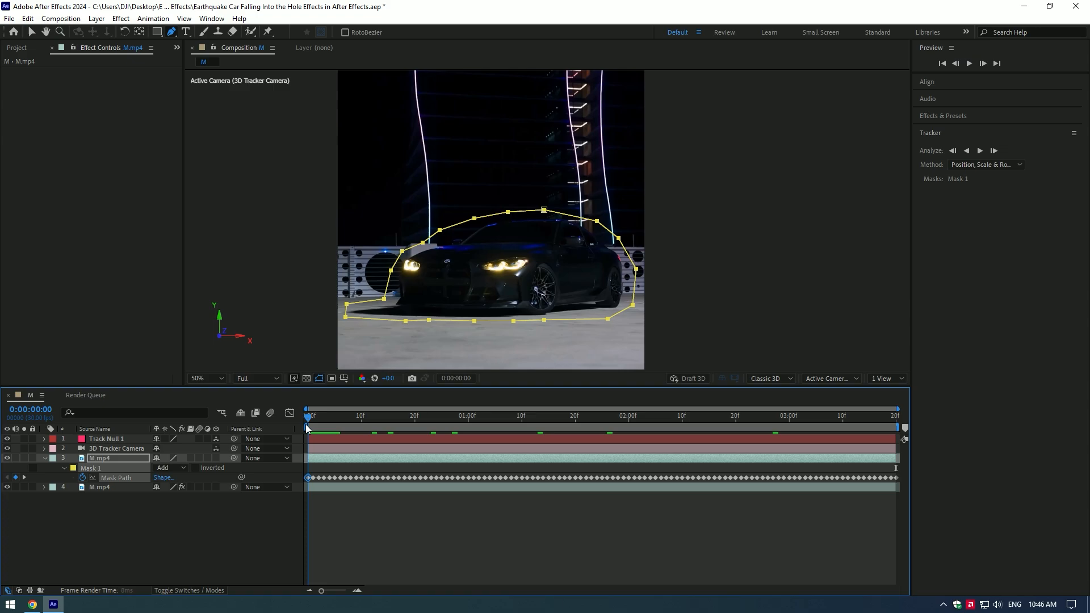
pyautogui.click(169, 467)
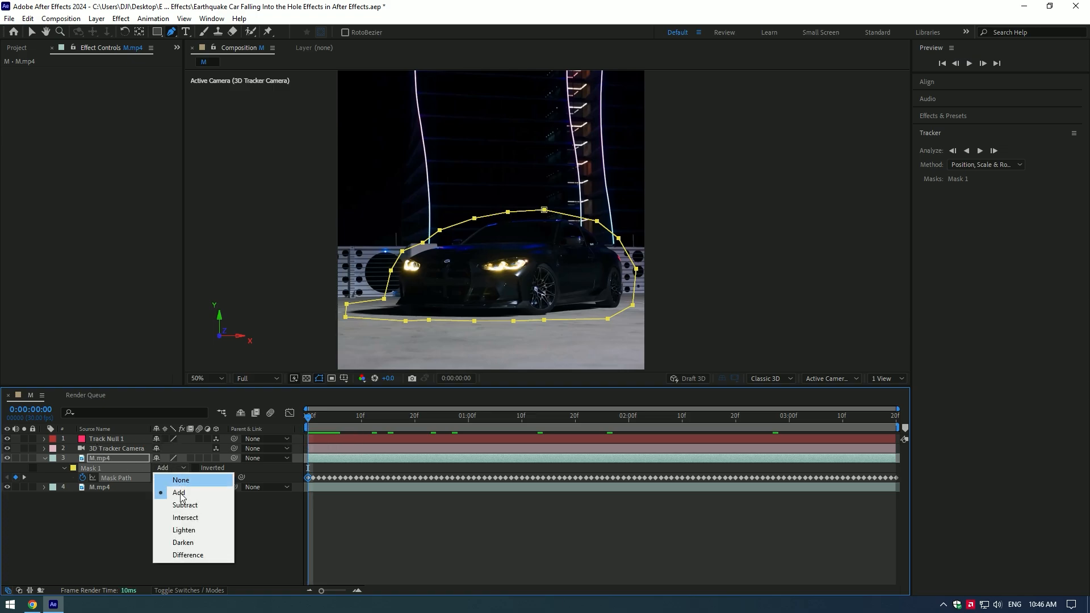
pyautogui.click(184, 504)
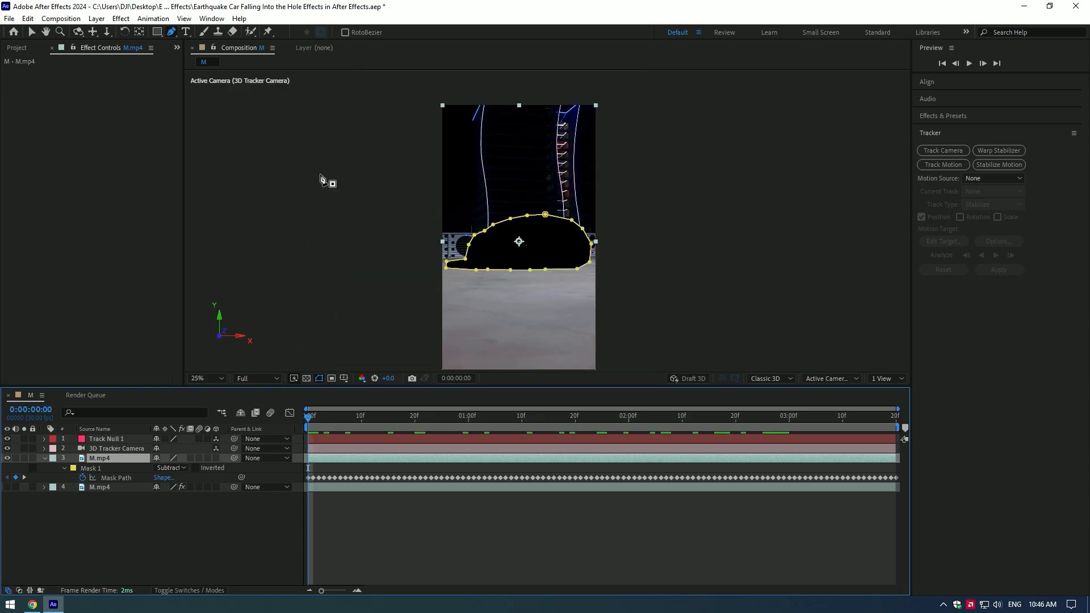
# - Generate a Content-Aware Fill layer for the cut-out car area
pyautogui.click(211, 18)
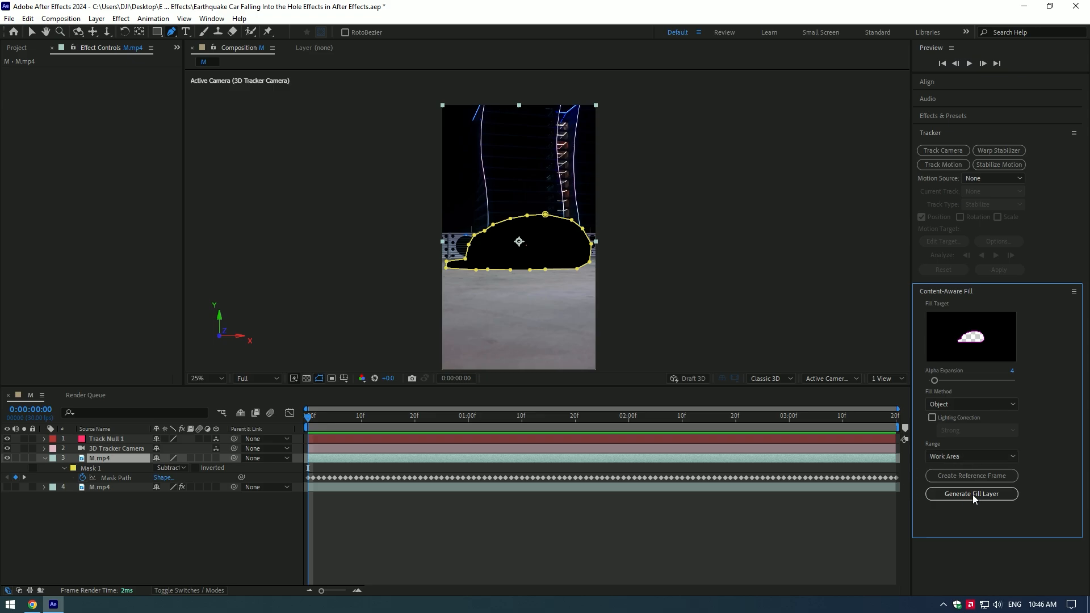
pyautogui.click(971, 494)
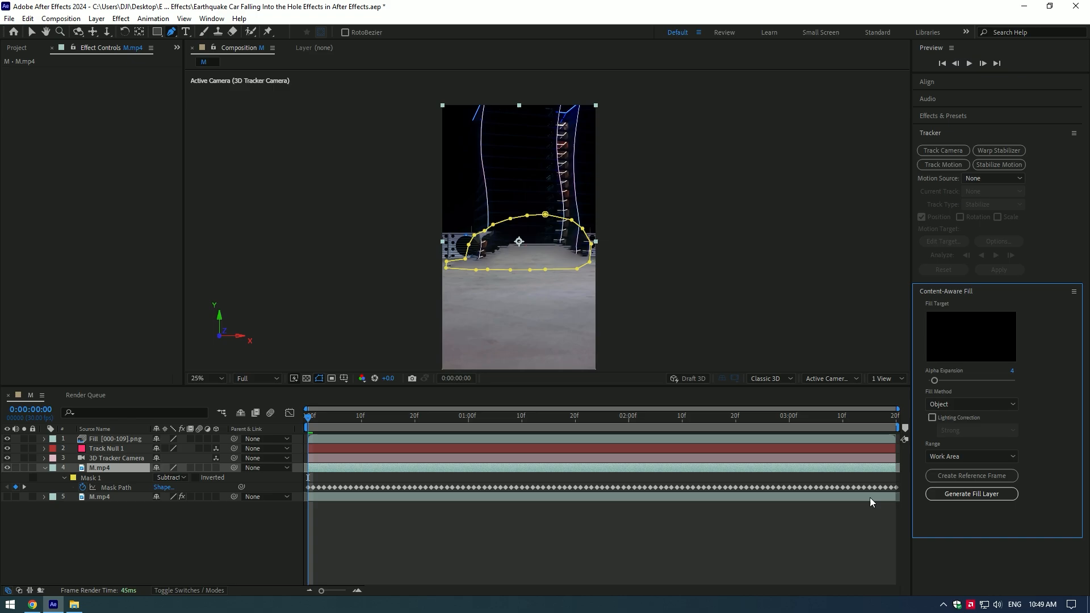
# - Duplicate the original M.mp4 layer to make the Car only copy
pyautogui.click(852, 416)
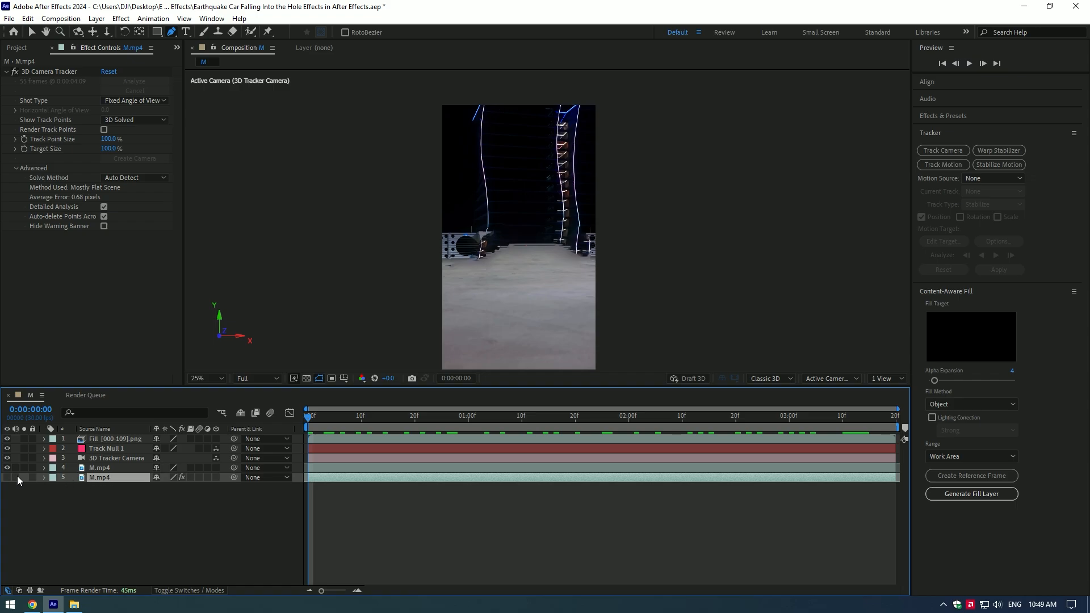
pyautogui.press('ctrl+d')
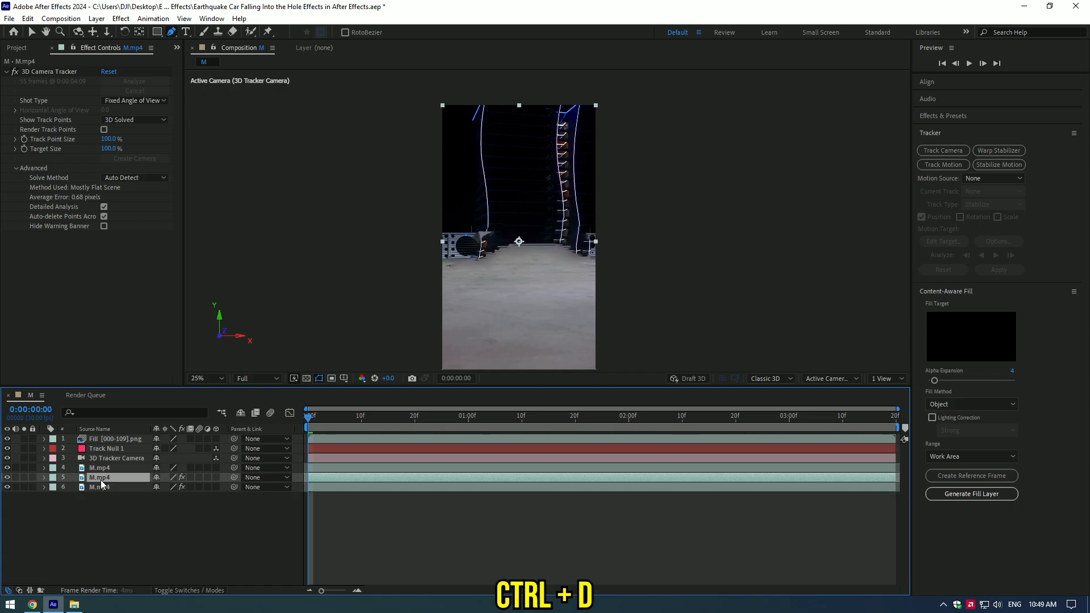
pyautogui.press('ctrl+d')
pyautogui.write('Car only')
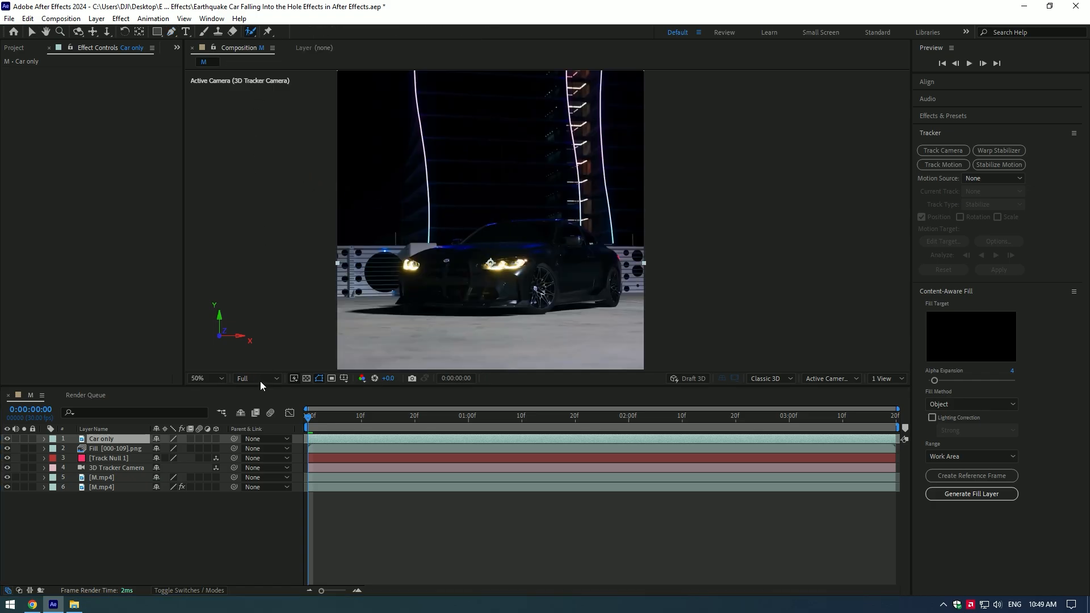
# - Roto-brush the car on Car only, propagate and freeze it, then open Ground Hole.mp4
pyautogui.click(255, 378)
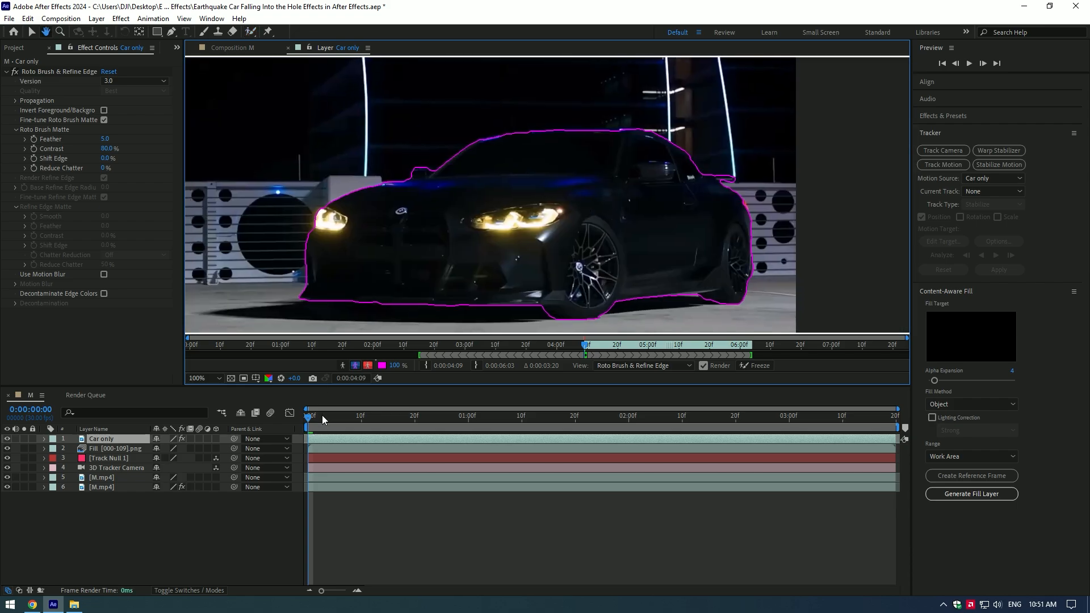
pyautogui.press('space')
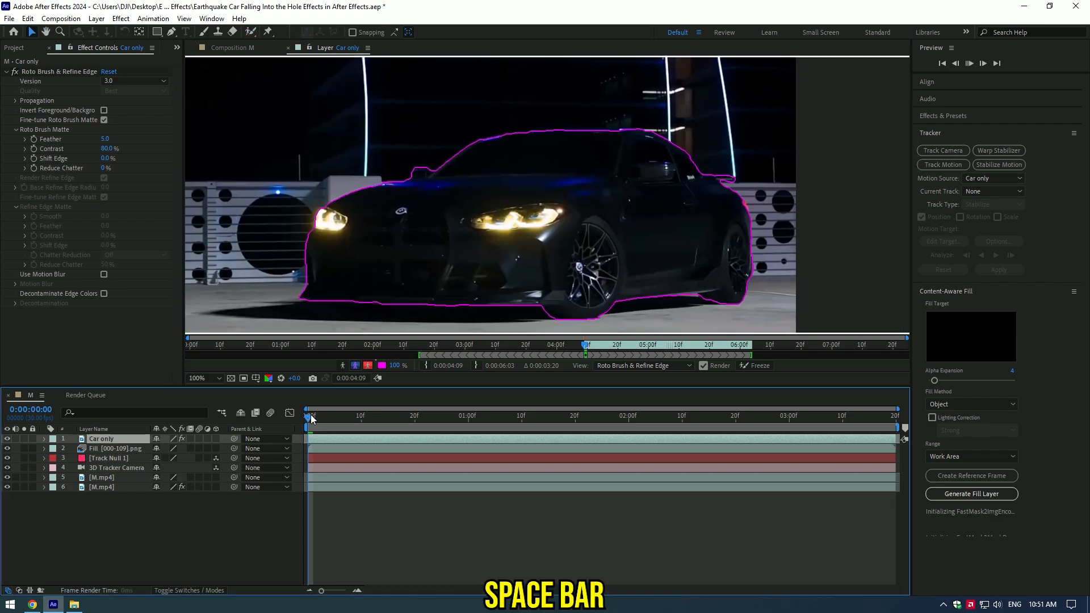
pyautogui.press('space')
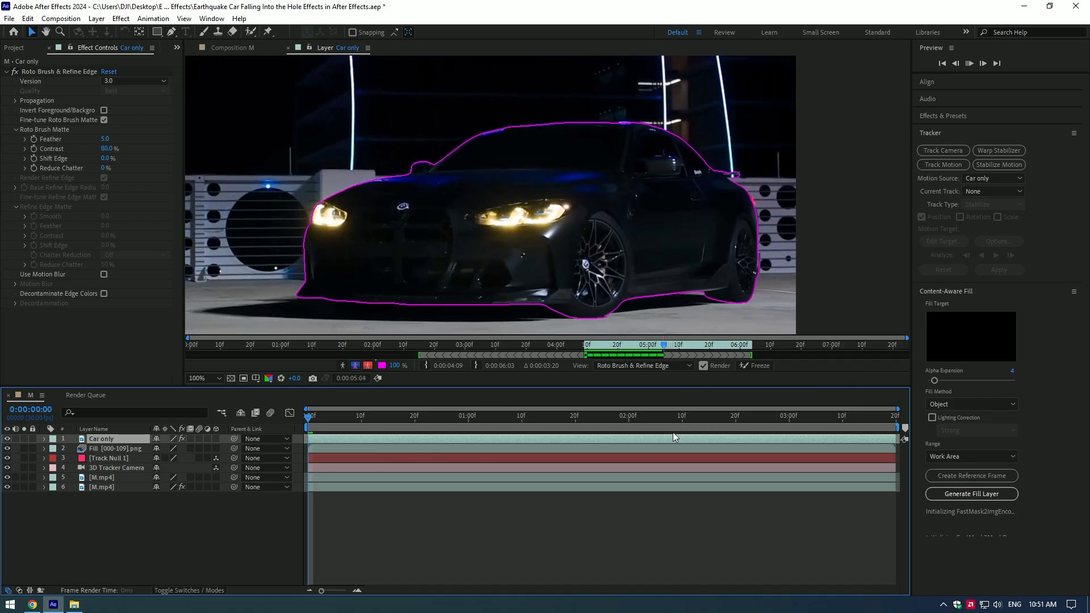
pyautogui.click(983, 63)
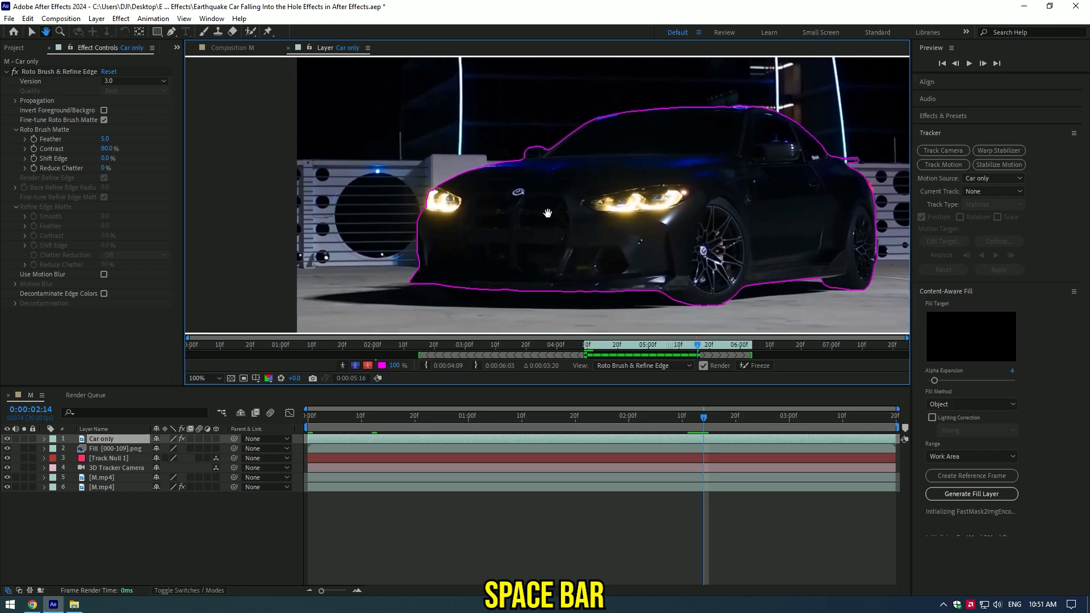
pyautogui.press('space')
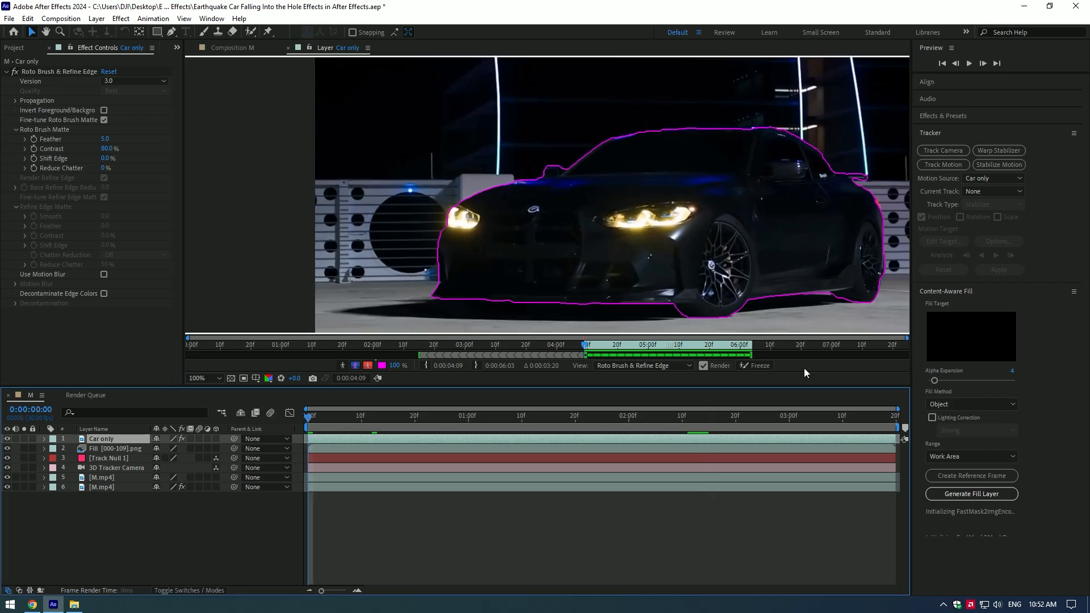
pyautogui.click(756, 366)
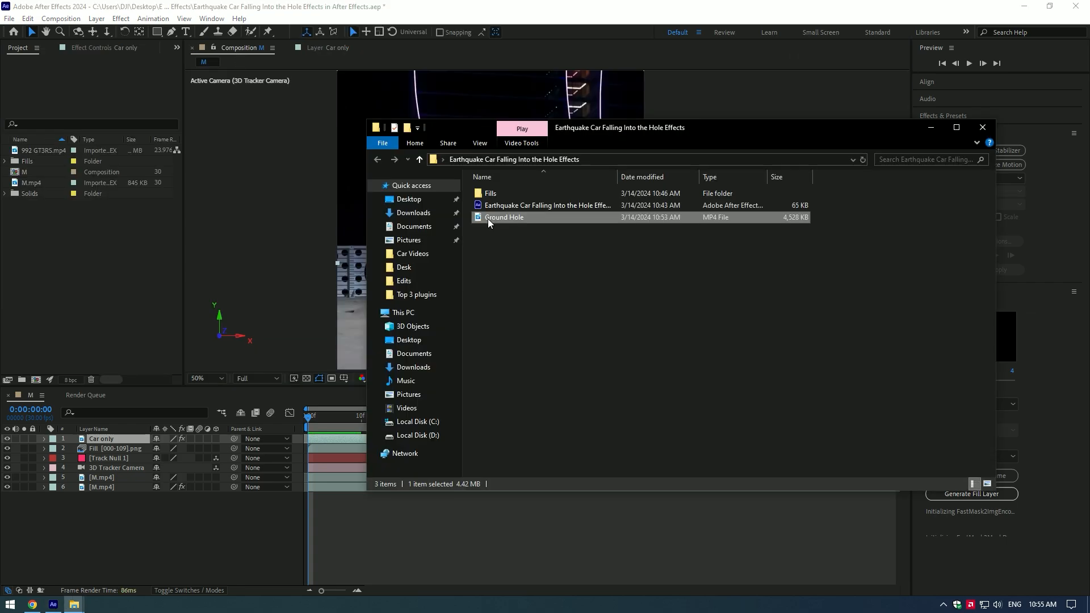
pyautogui.doubleClick(504, 217)
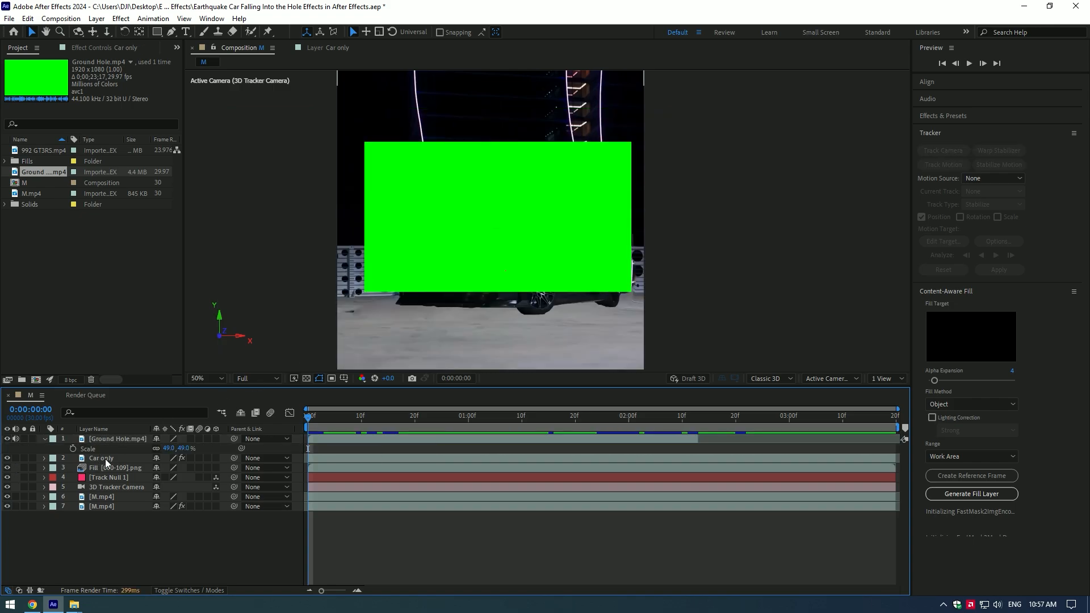
# - Make Ground Hole a 3D layer parented to Track Null and position it flat on the ground
pyautogui.click(117, 439)
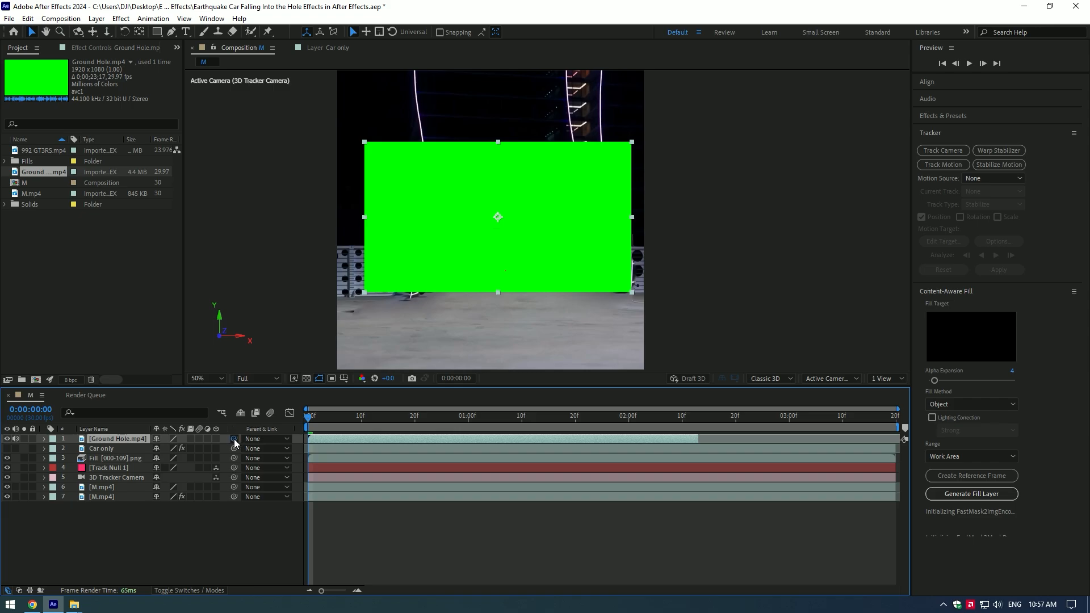
pyautogui.click(235, 438)
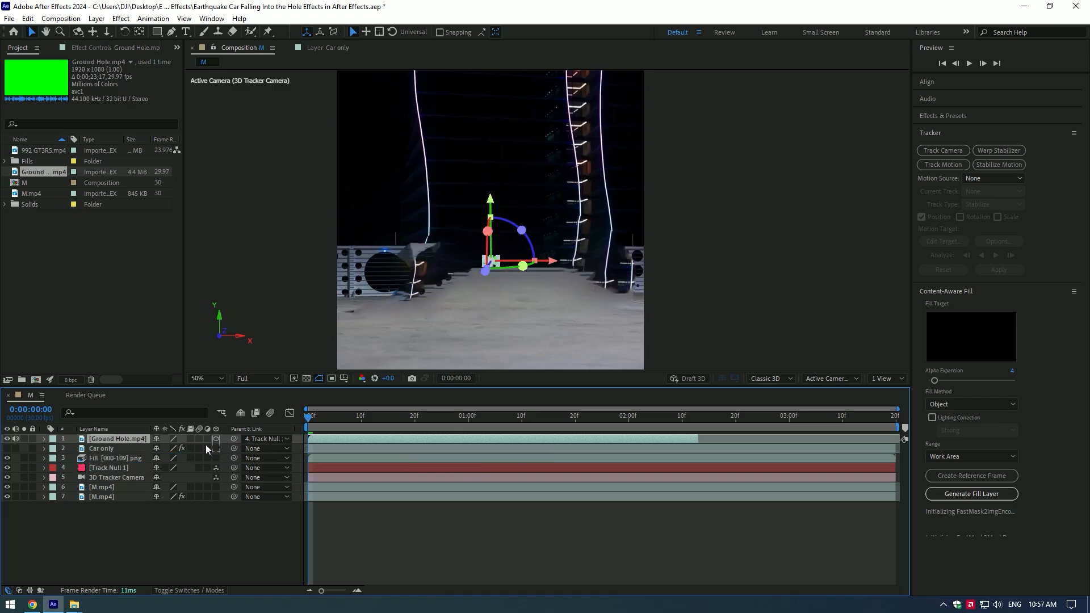
pyautogui.click(44, 439)
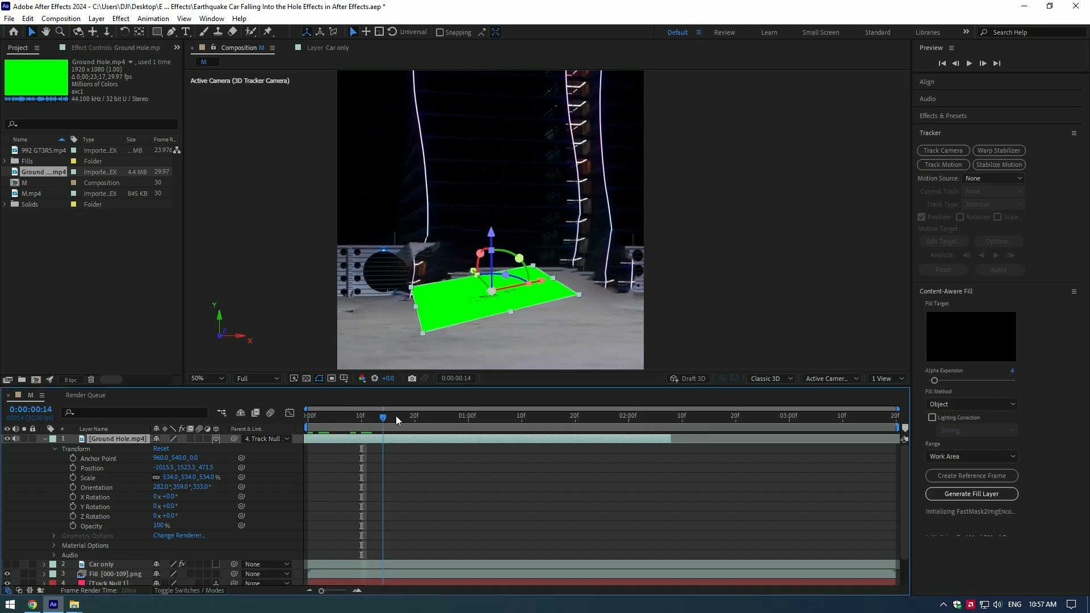
pyautogui.click(590, 416)
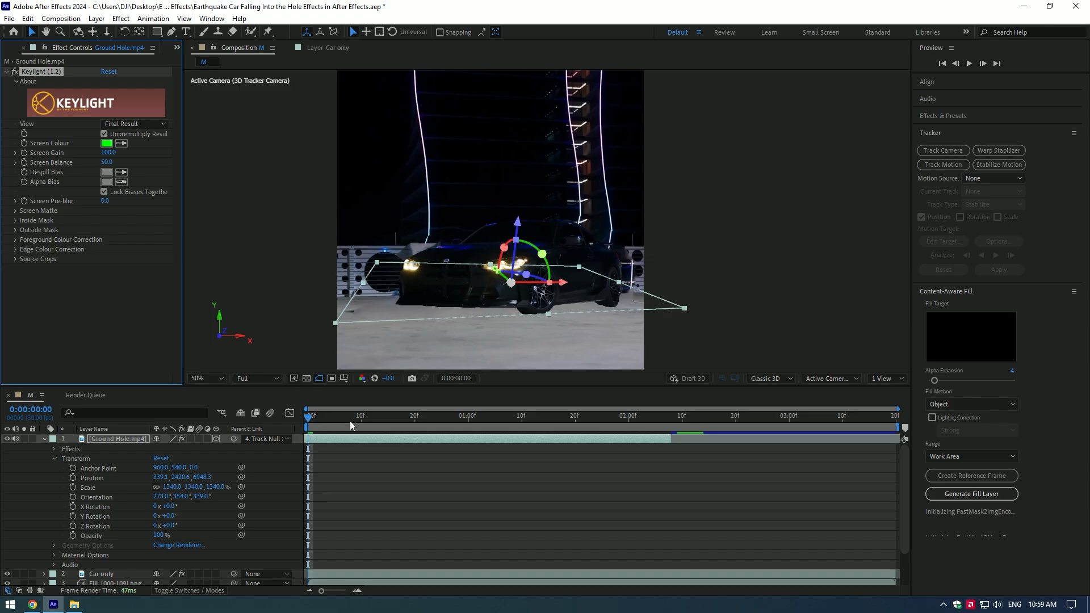
# - Collapse Ground Hole.mp4 and drag Car only above it
pyautogui.click(586, 416)
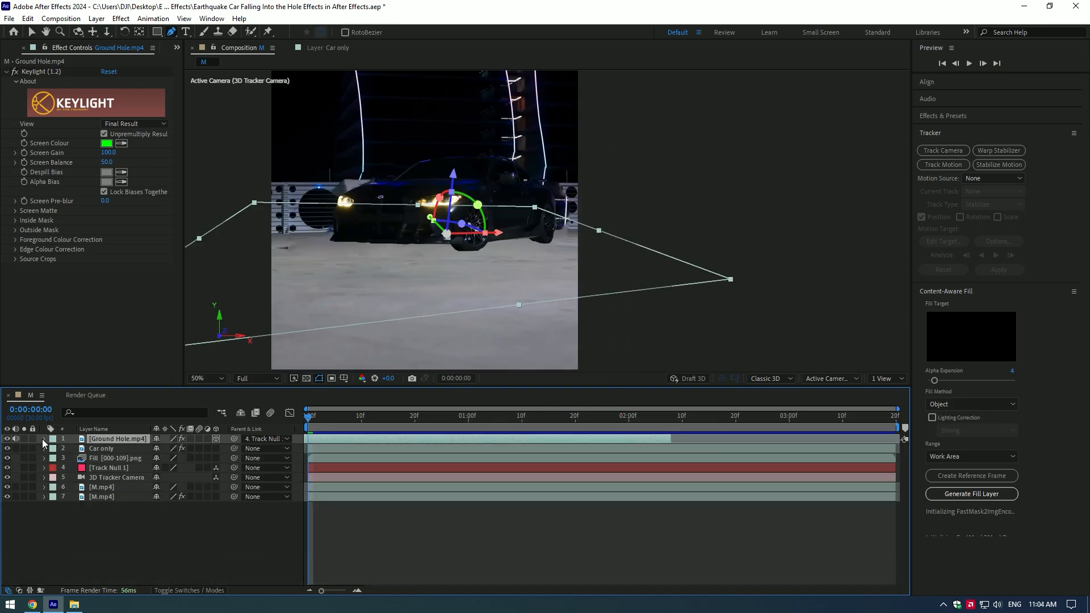
pyautogui.click(101, 448)
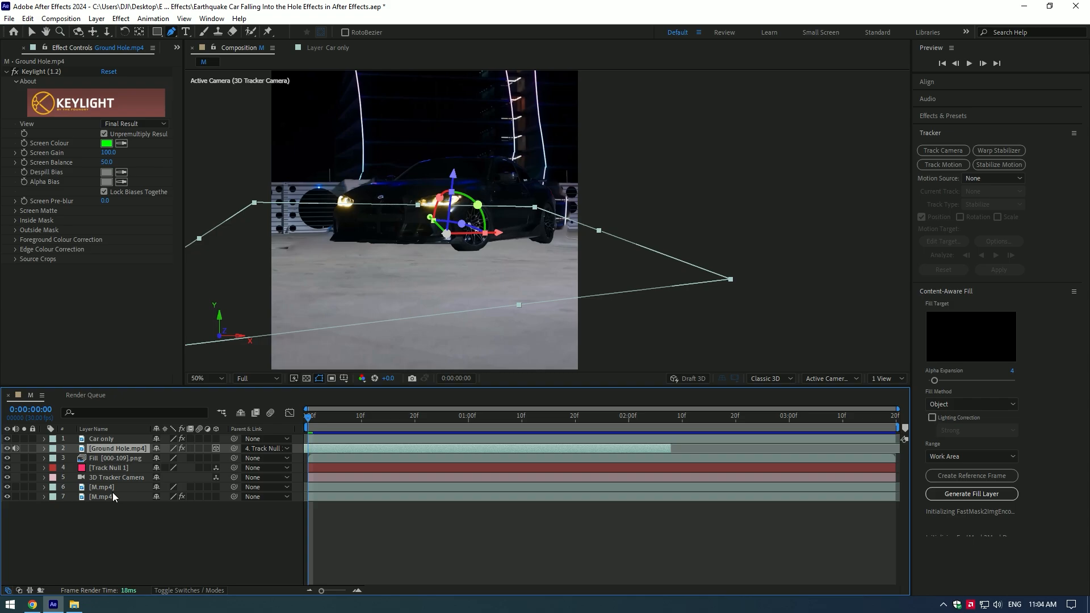
# - Pre-compose the layers below Car only into Pre-comp 1, moving all attributes
pyautogui.rightClick(101, 497)
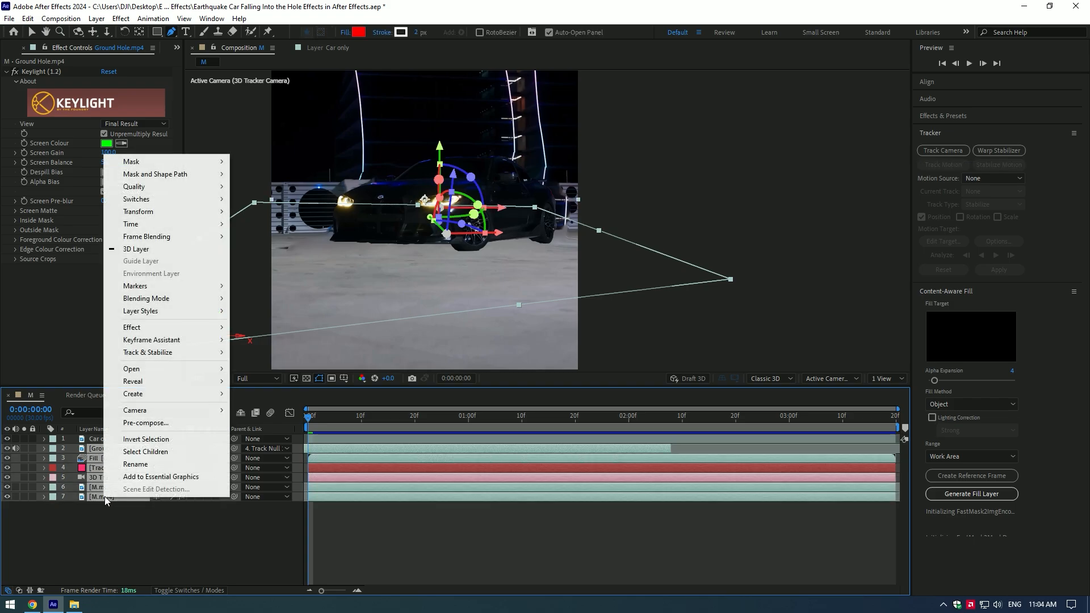
pyautogui.click(146, 423)
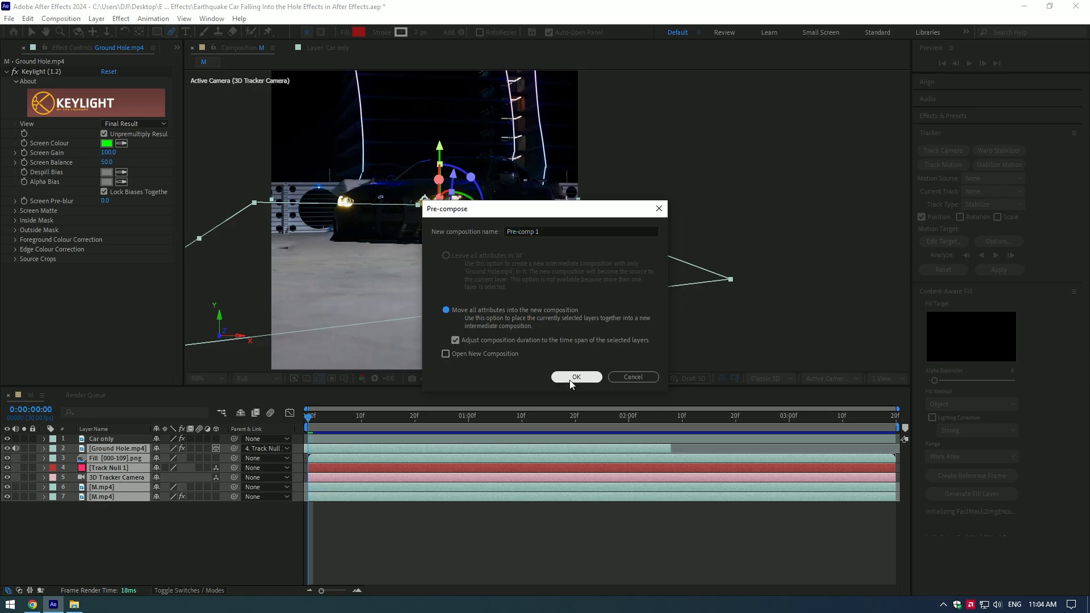
pyautogui.click(576, 376)
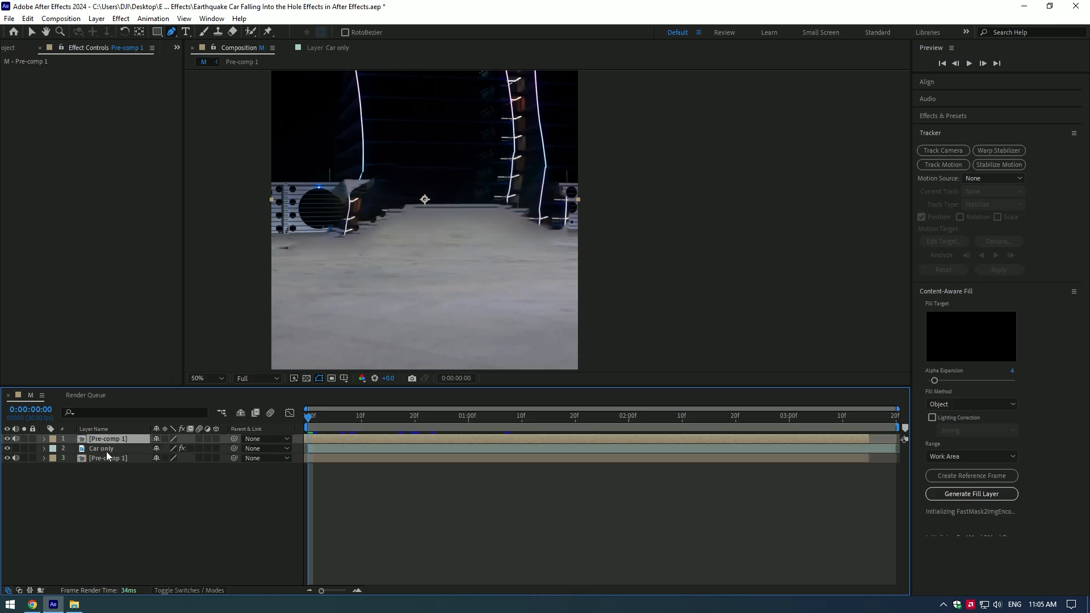
# - Draw Mask 1 along the hole edge on the top Pre-comp 1 and keyframe its Mask Path
pyautogui.click(101, 448)
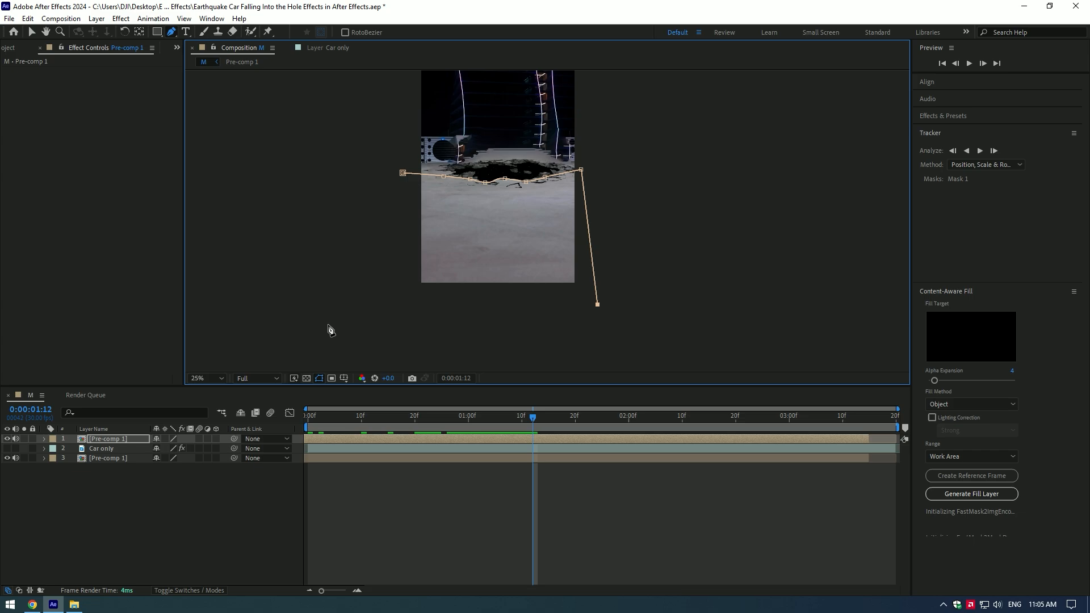
pyautogui.click(197, 378)
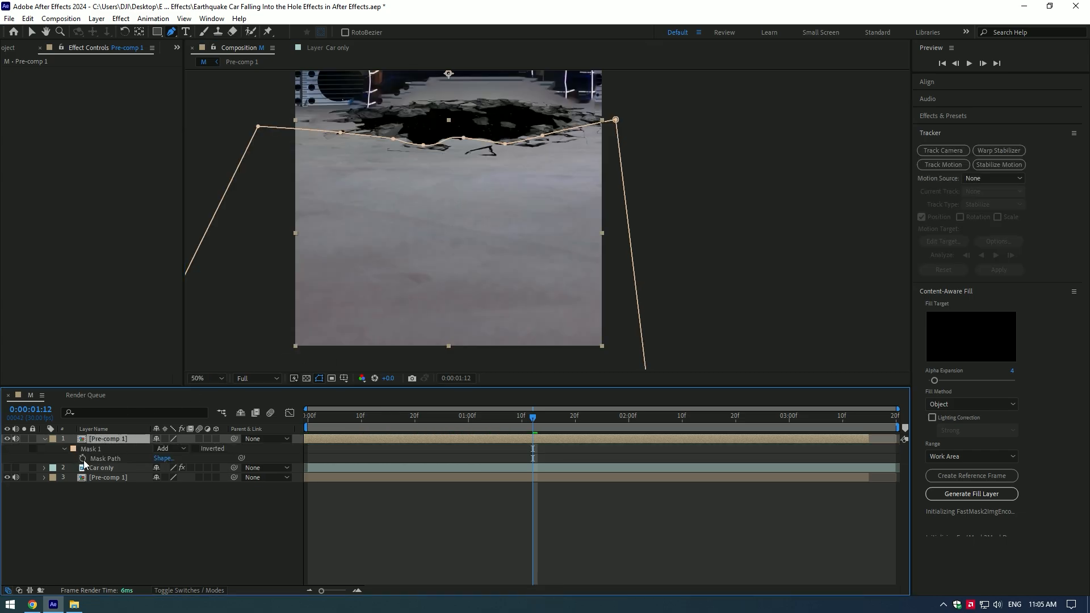
pyautogui.click(471, 417)
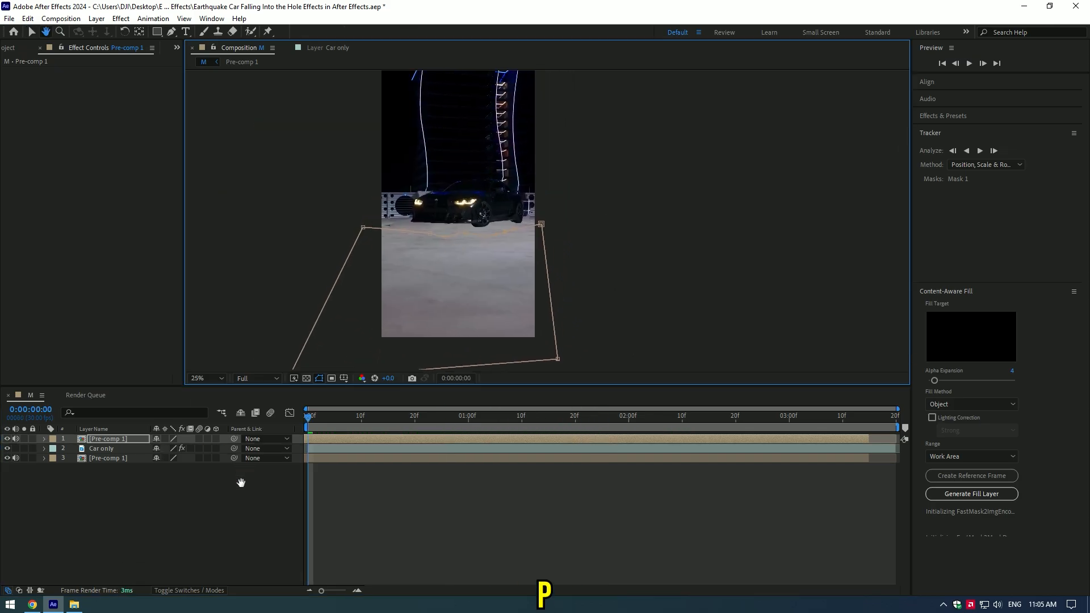
# - Keyframe Car only's Position to sink the car into the hole
pyautogui.click(101, 447)
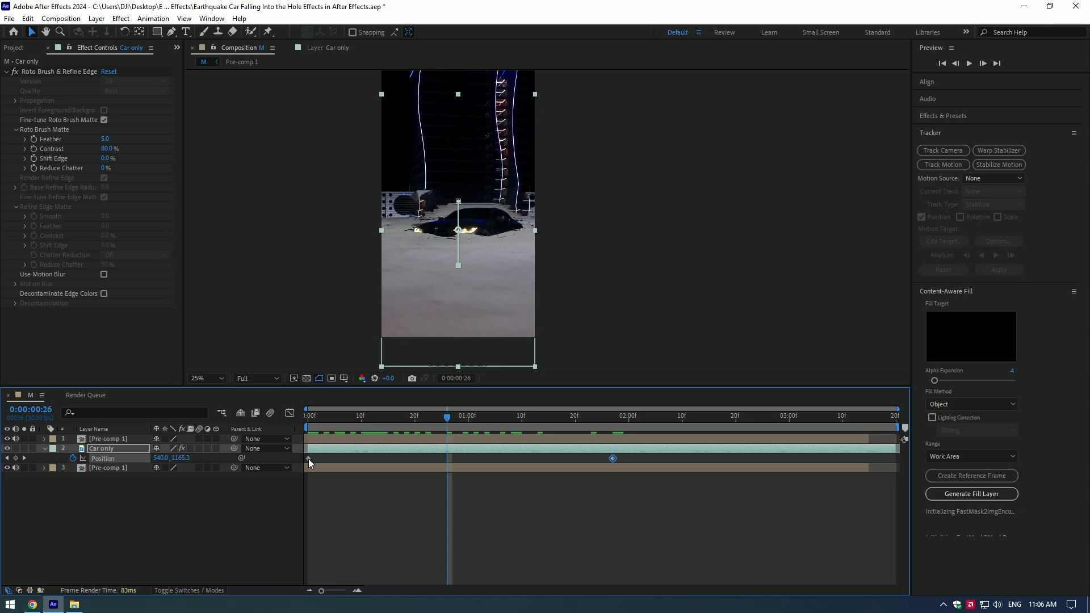
pyautogui.moveTo(446, 415); pyautogui.dragTo(393, 416)
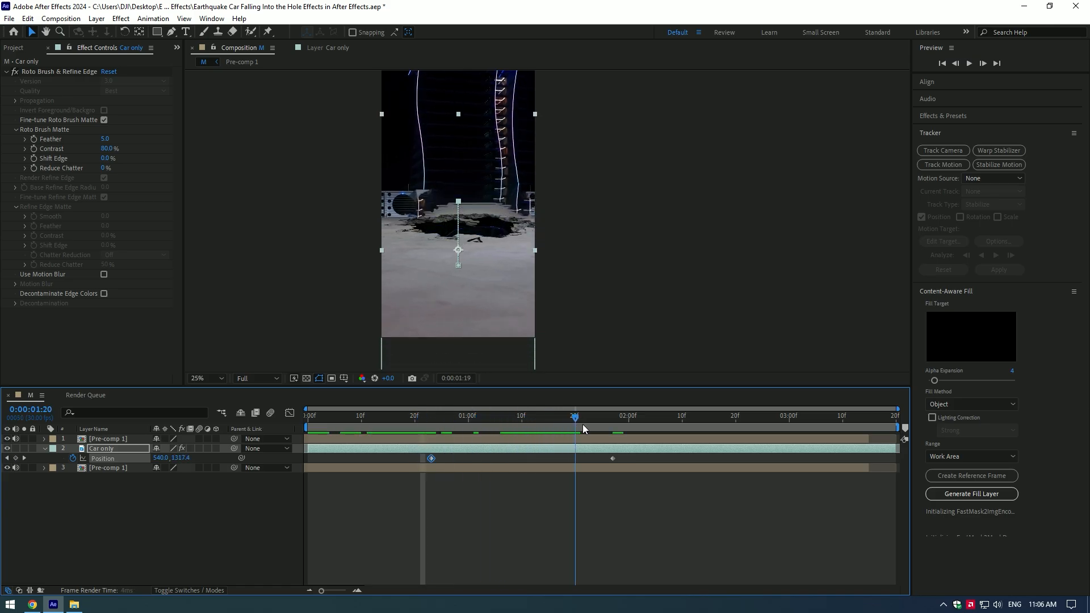
pyautogui.click(430, 416)
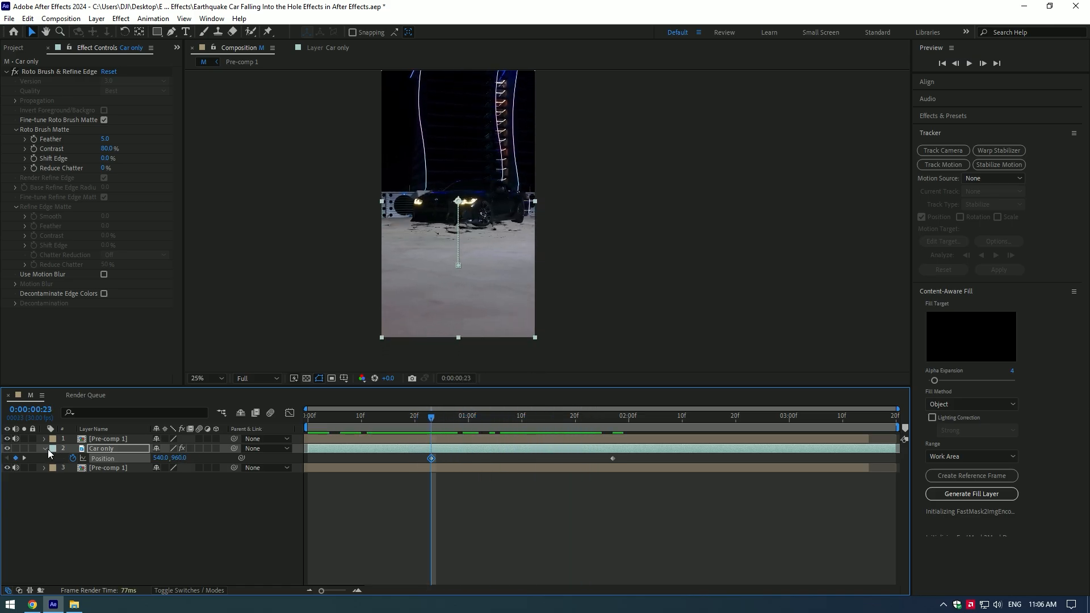
pyautogui.click(45, 448)
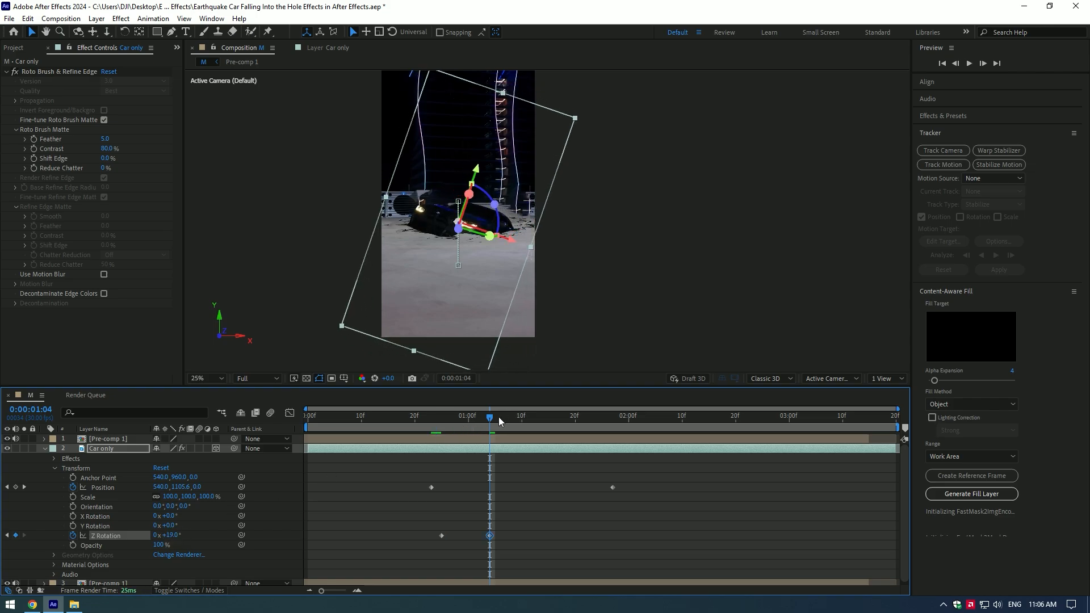
# - Keyframe Car only's Z Rotation tilt at several frames, reaching 30 degrees, then reveal its animated properties
pyautogui.click(575, 418)
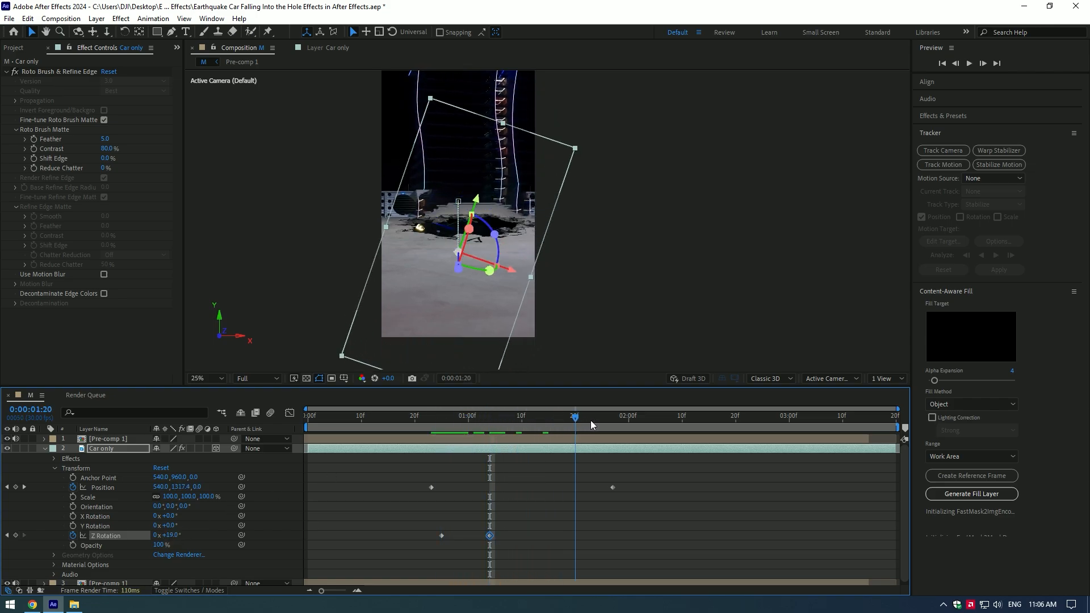
pyautogui.click(520, 417)
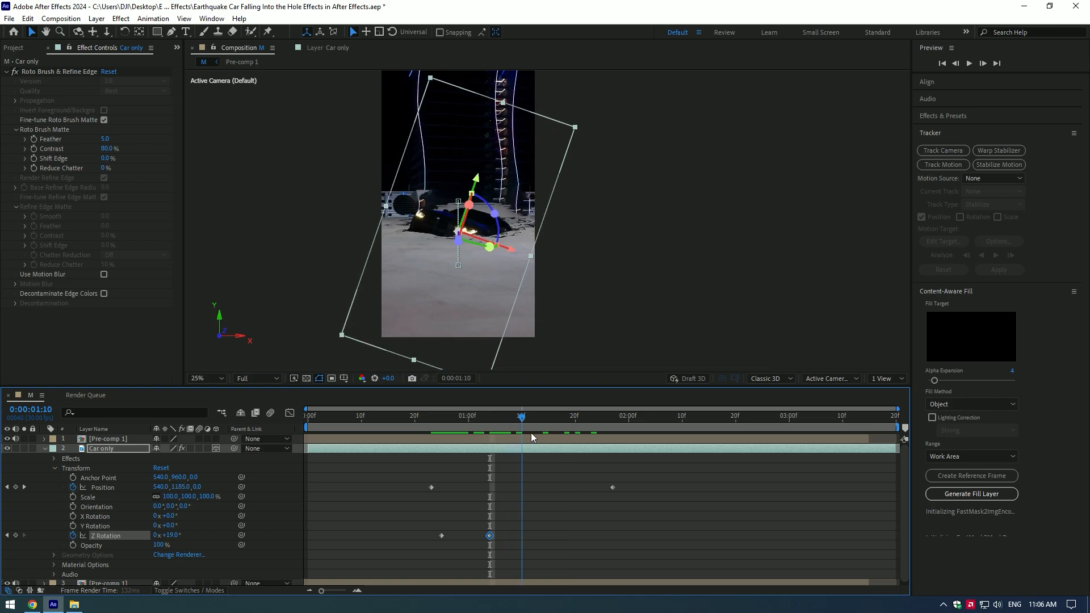
pyautogui.click(533, 416)
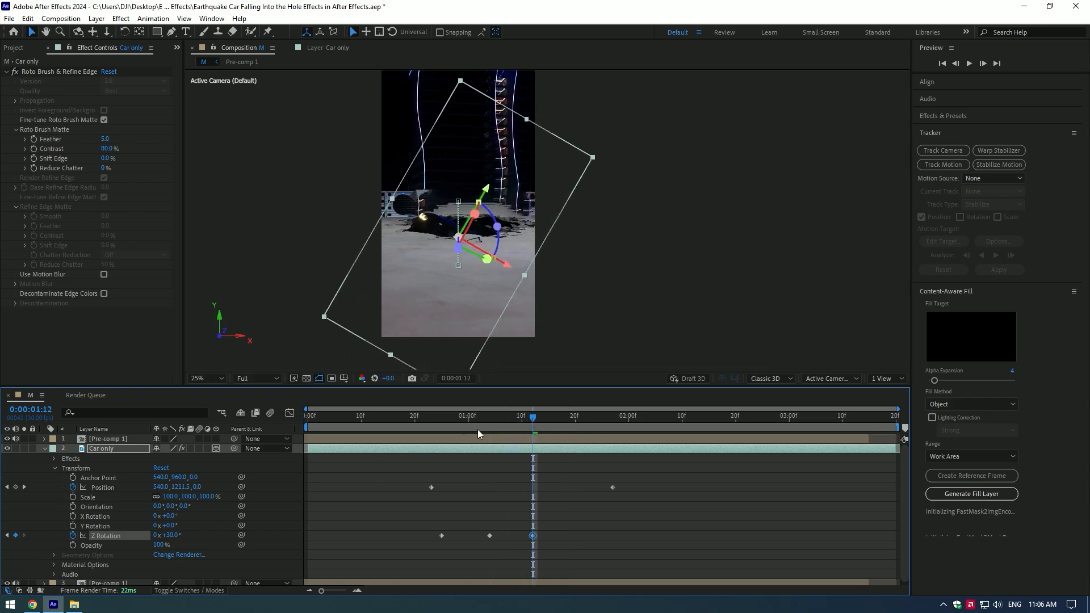
pyautogui.click(564, 416)
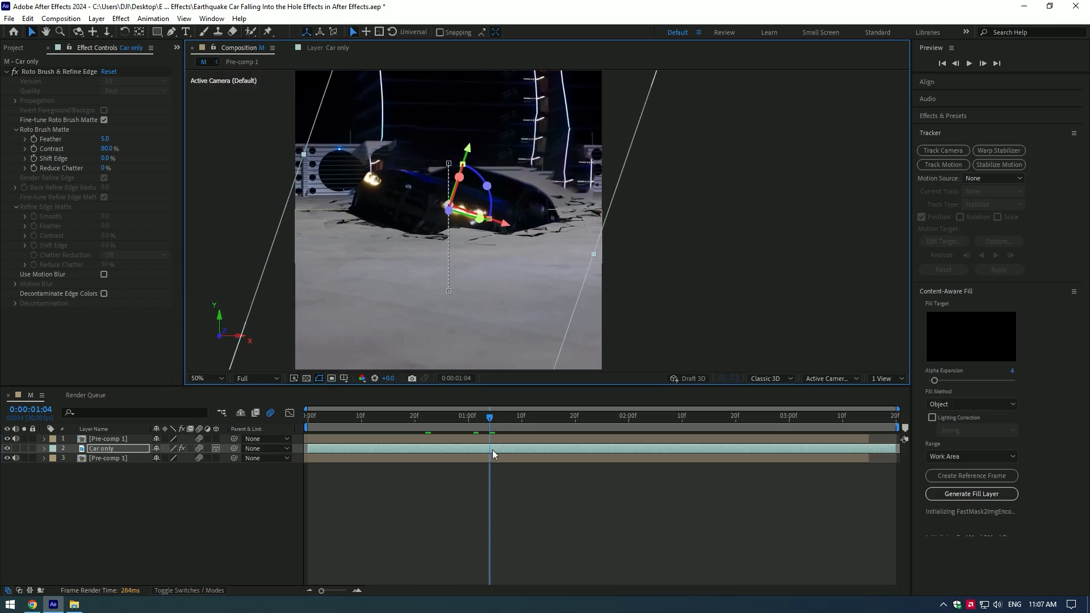
pyautogui.click(44, 449)
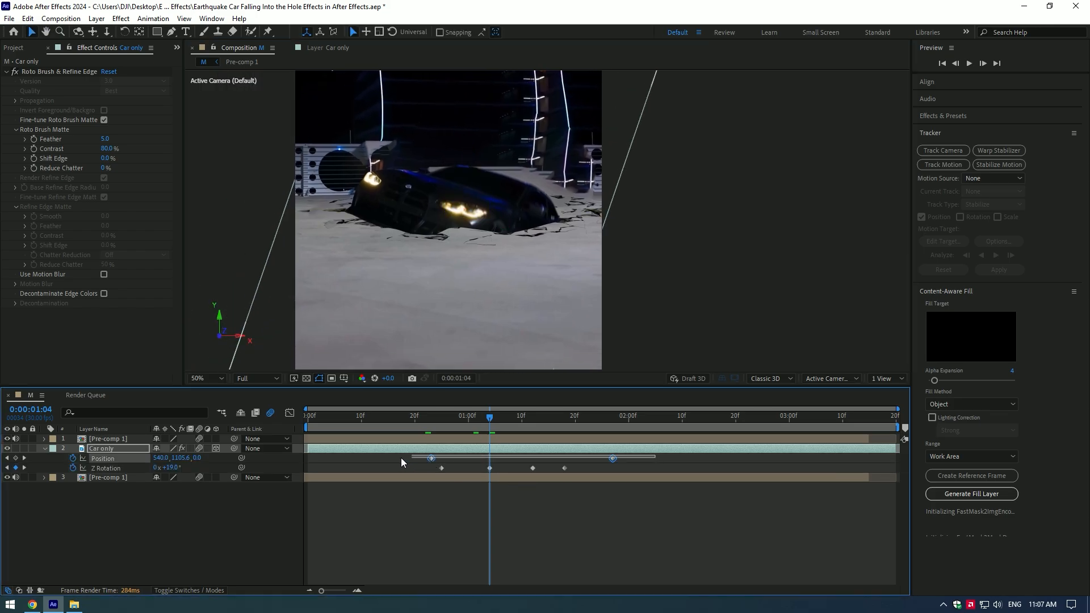
pyautogui.press('F9')
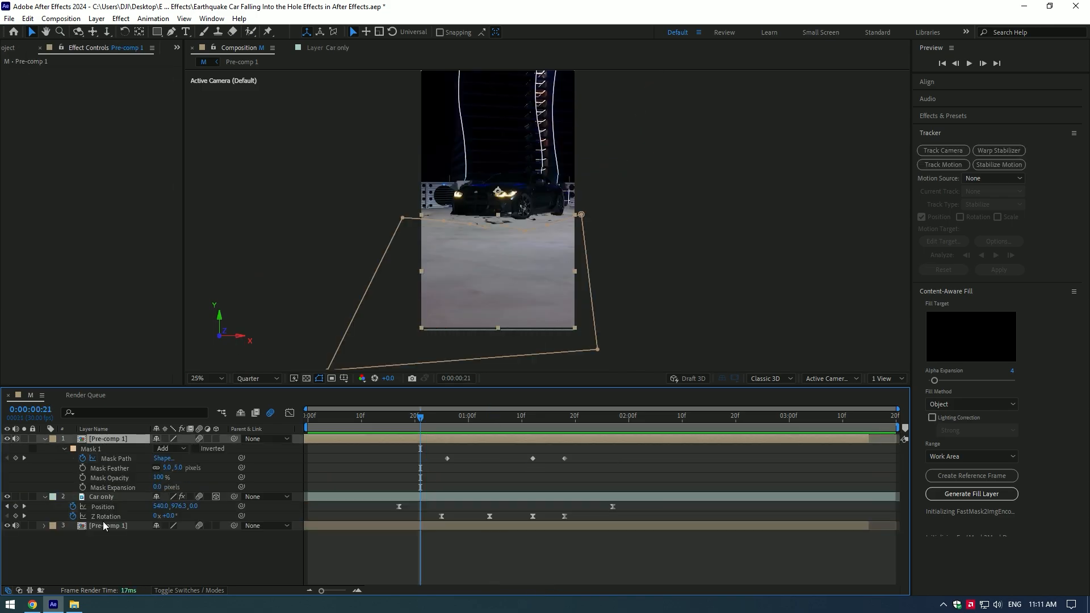
# - Pre-compose all layers into a single Pre-comp 2
pyautogui.rightClick(103, 496)
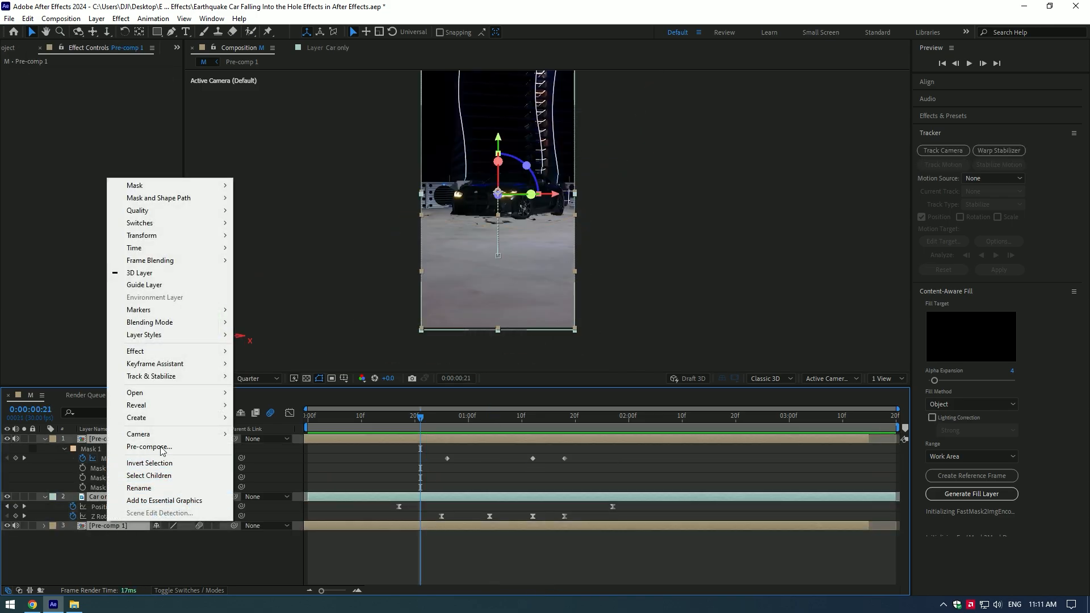
pyautogui.click(149, 447)
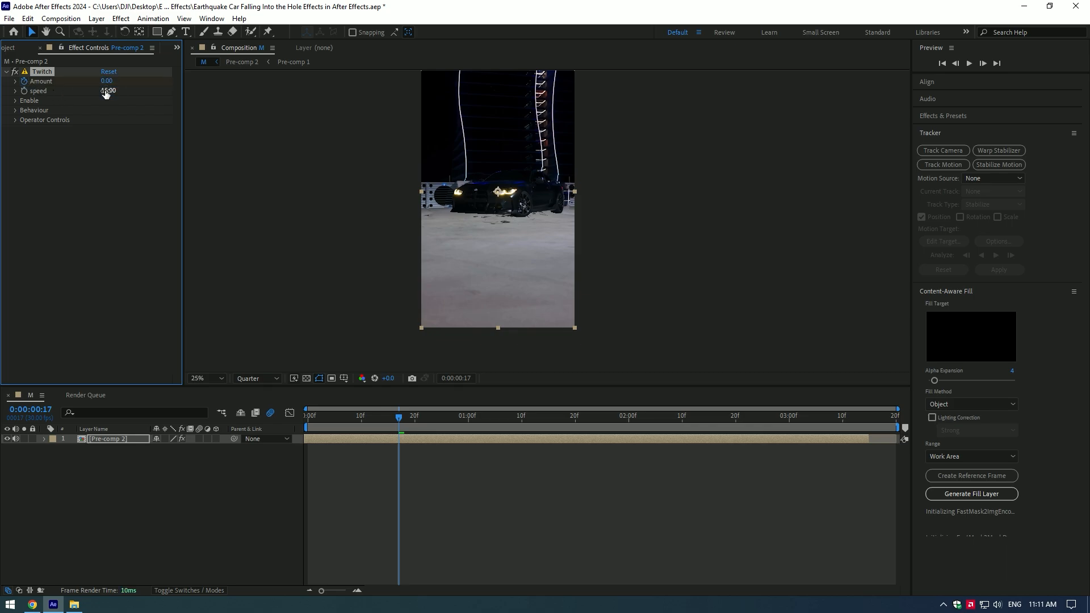
# - Set Twitch speed, disable Light leaving Slide, and keyframe Amount to 5 near 0:02:04
pyautogui.click(14, 100)
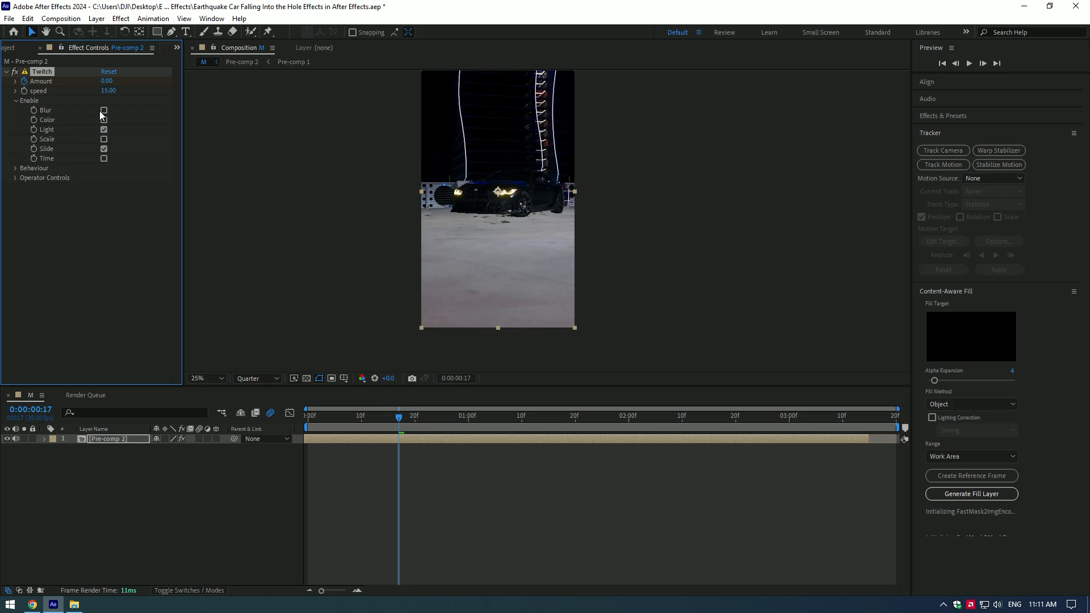
pyautogui.click(103, 110)
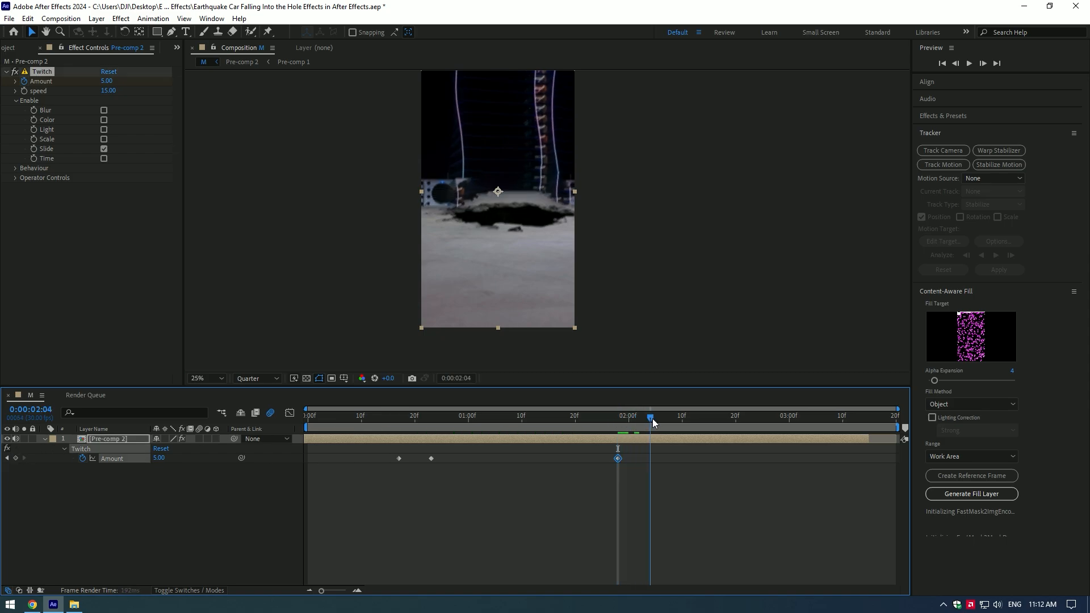
pyautogui.click(666, 416)
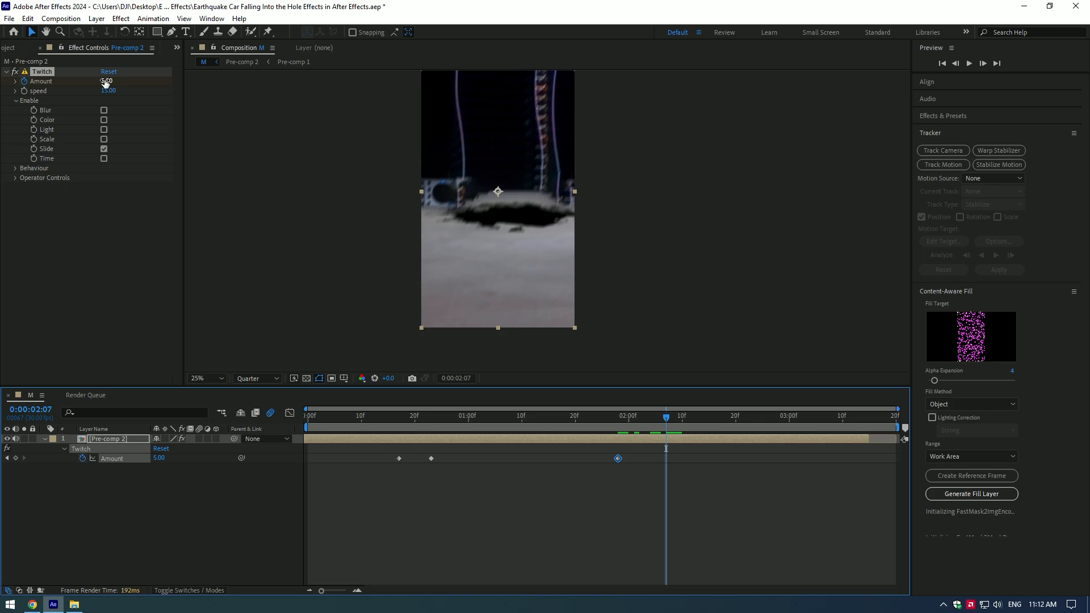